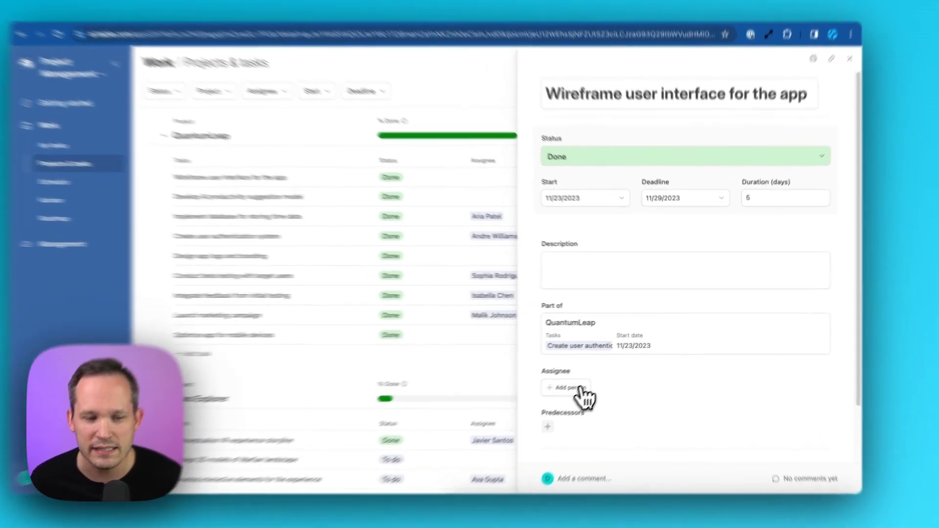
Start adding a person as the task's Assignee from the Tasks table.
click(564, 387)
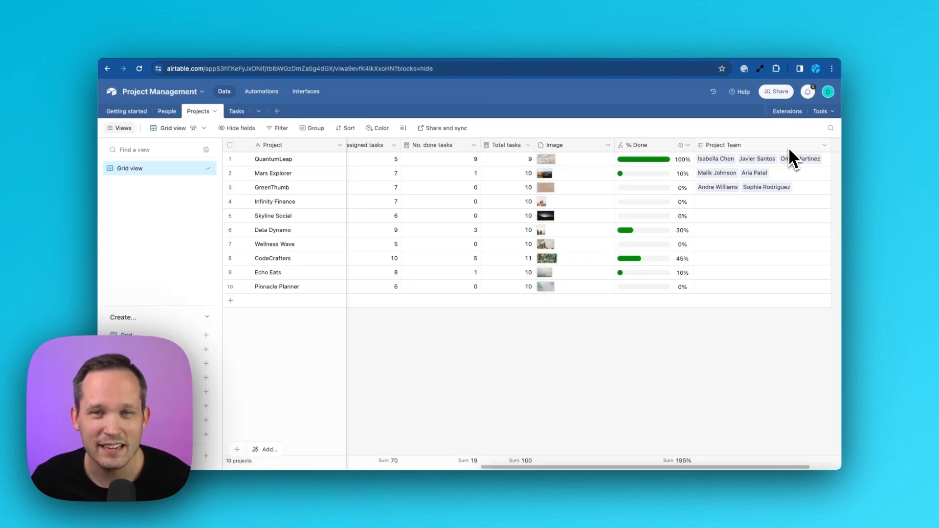
mouse_move(788, 164)
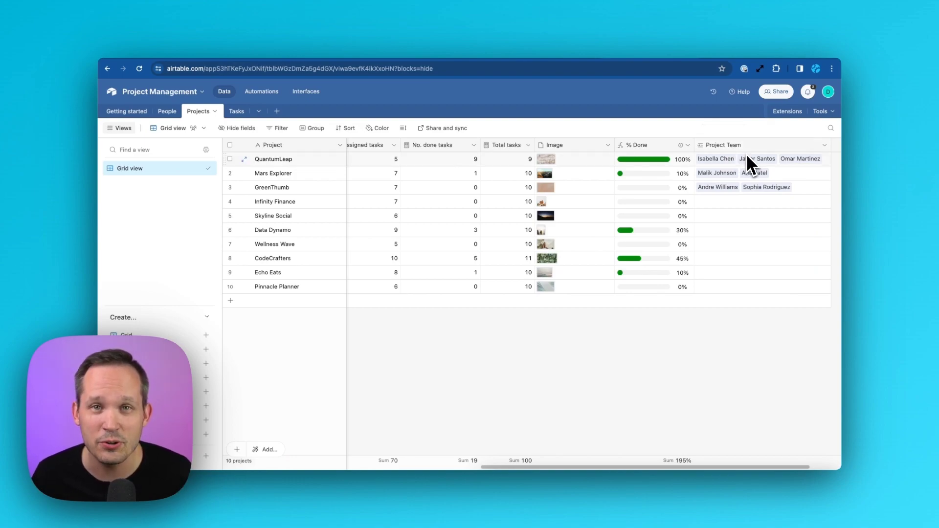
mouse_move(794, 158)
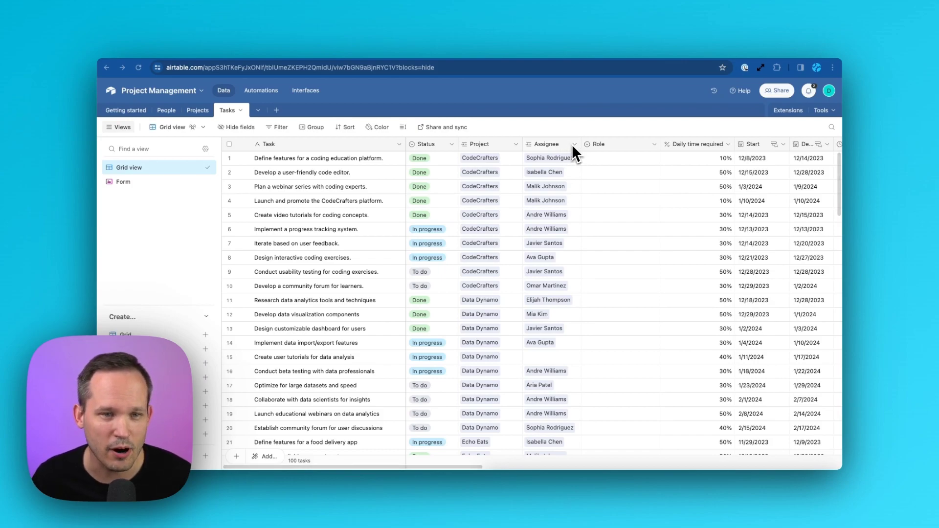
Edit the Assignee field and switch on filtering selectable people by a condition.
click(577, 144)
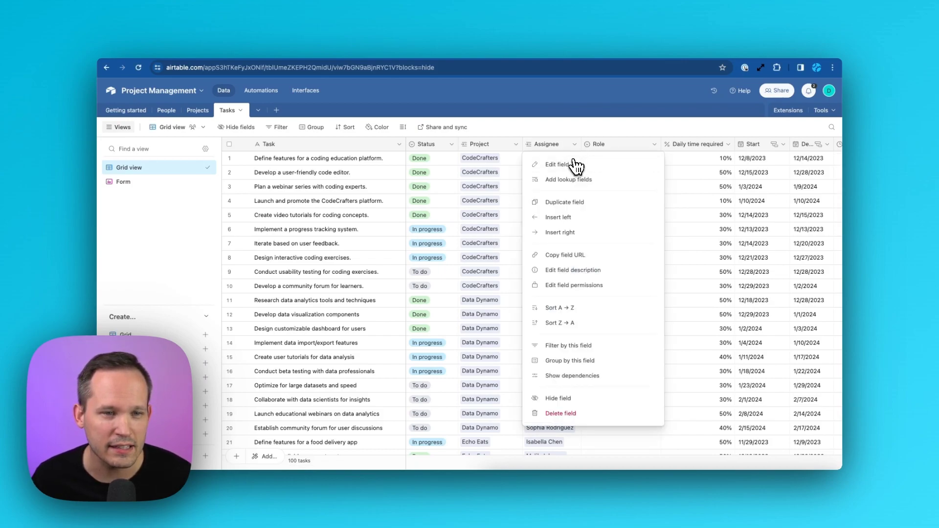
click(557, 164)
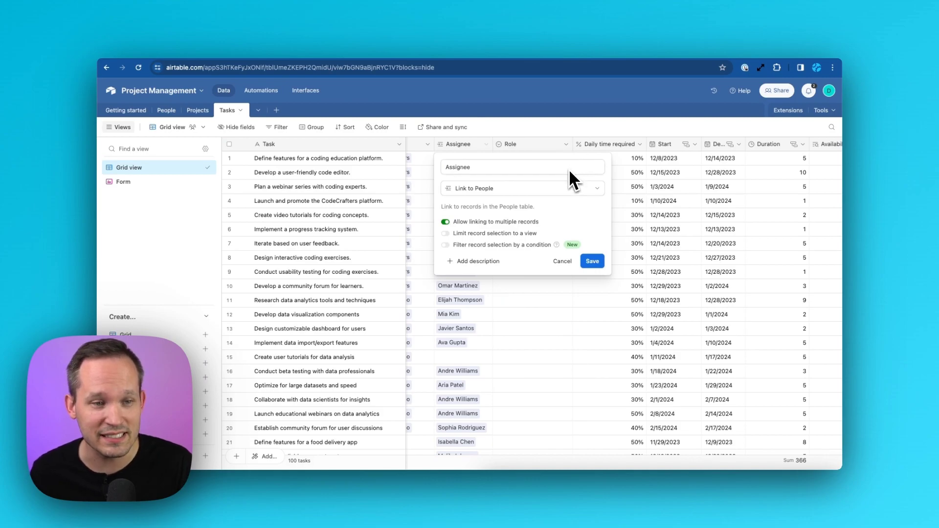
mouse_move(141, 150)
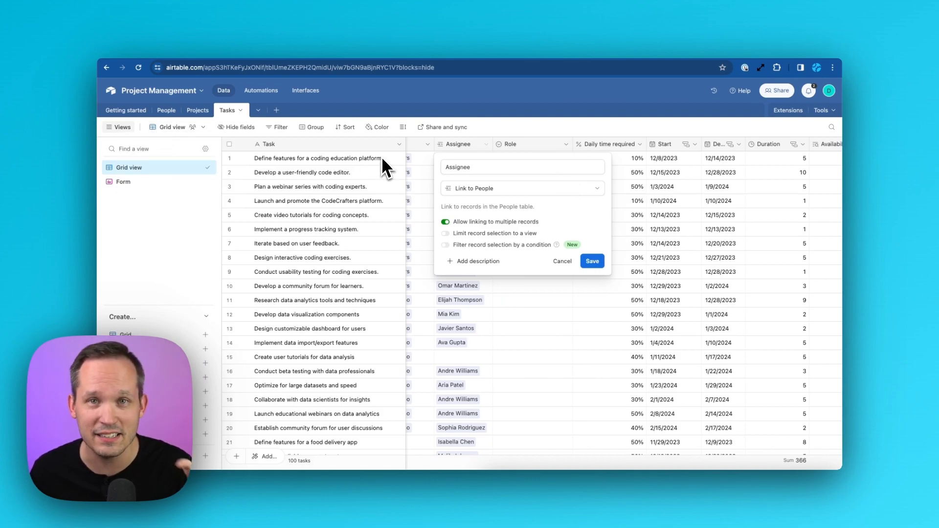
mouse_move(391, 167)
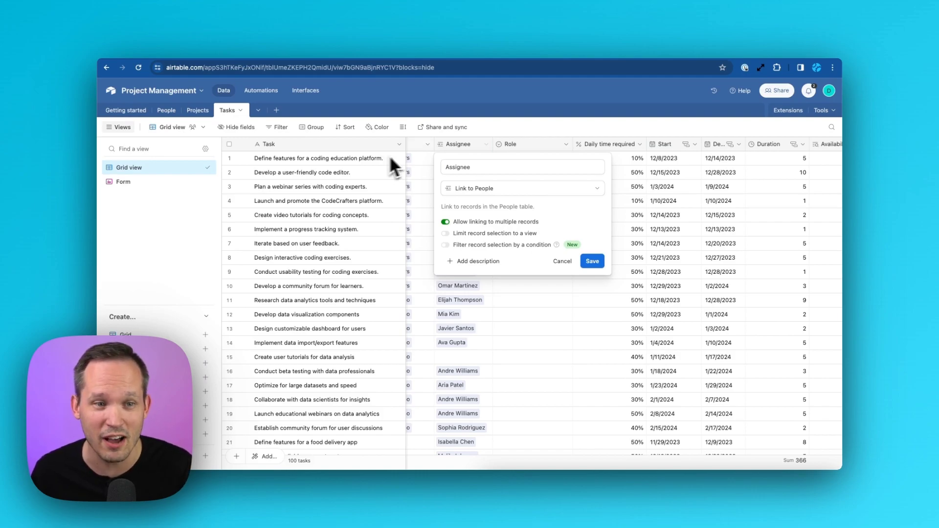
mouse_move(452, 174)
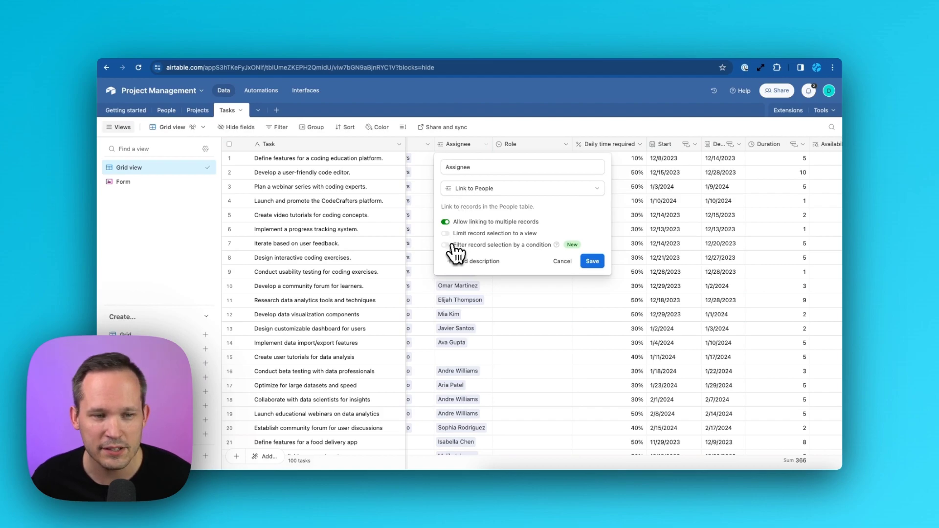
mouse_move(500, 257)
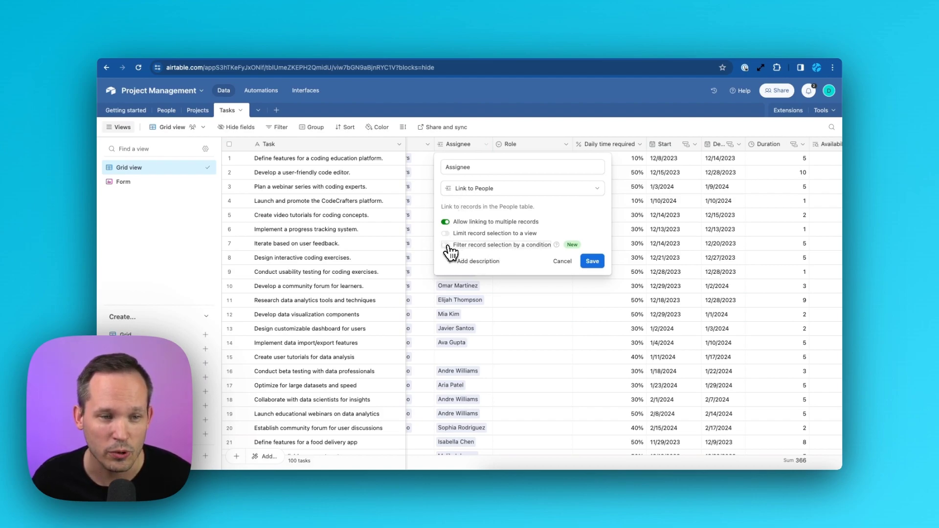
click(446, 247)
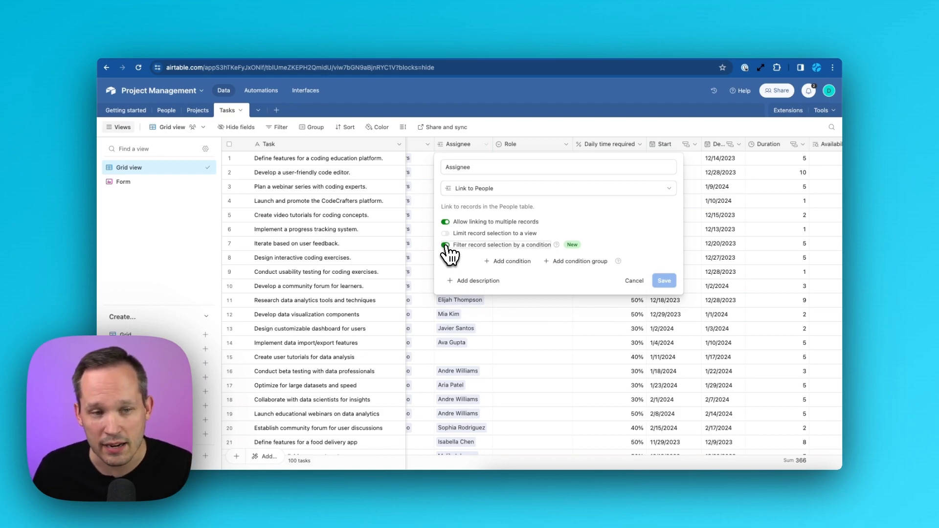
click(446, 244)
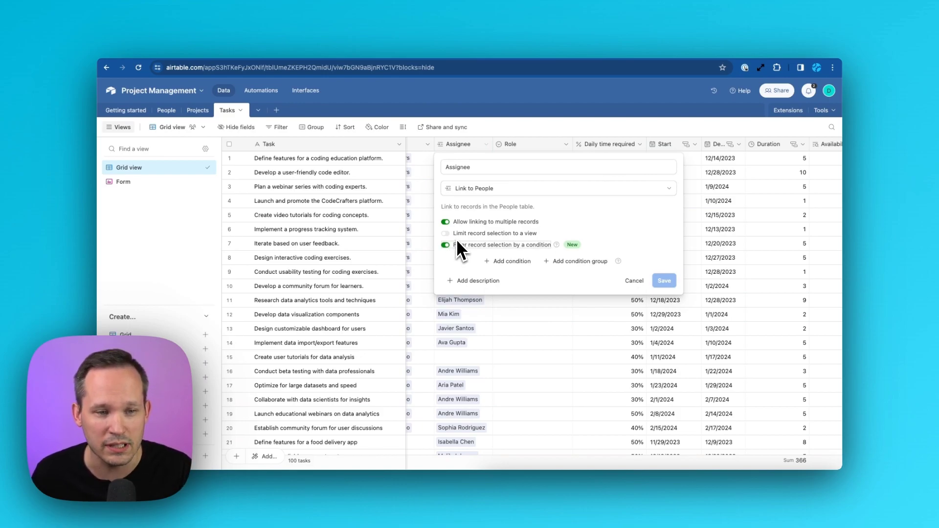
Try limiting Assignee choices to a view (Grid view, FTEs, Contractors), then turn it back off.
click(445, 244)
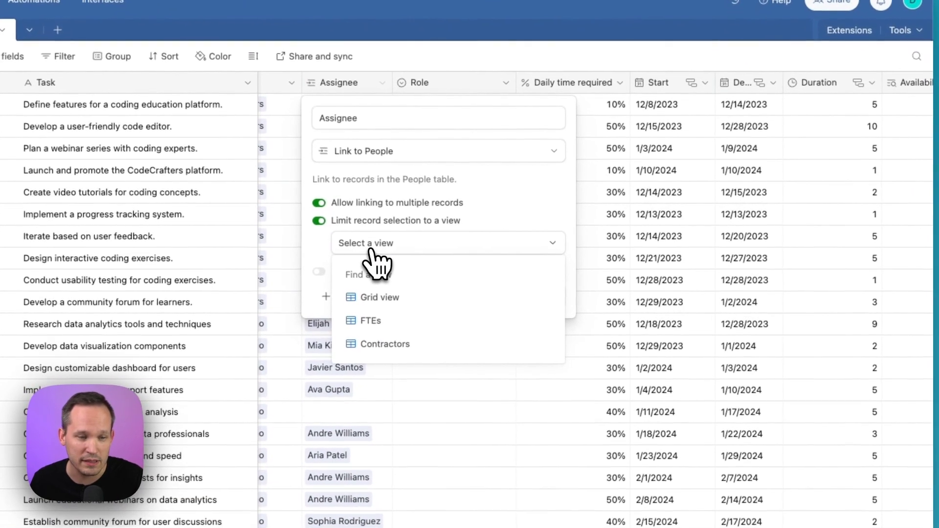
mouse_move(390, 327)
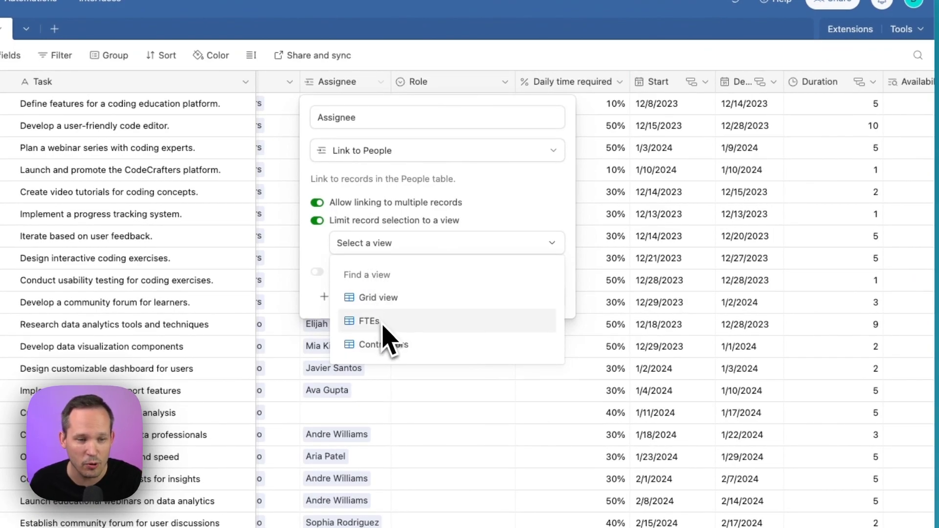
mouse_move(393, 354)
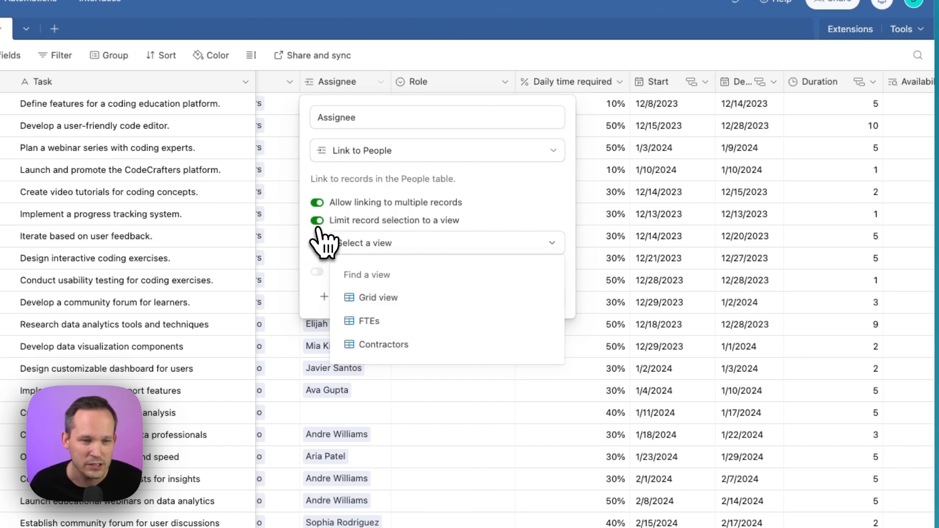
click(317, 221)
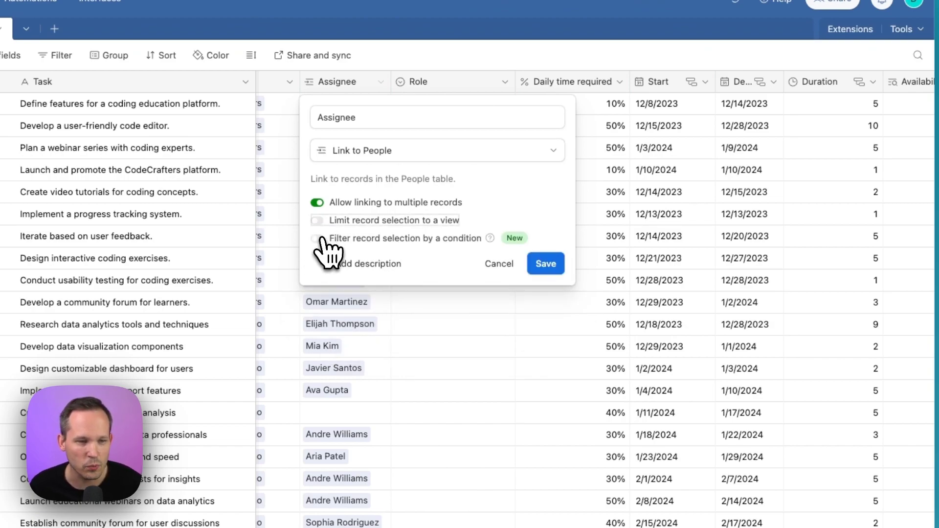
Add a condition on people's Projects field with 'has any of', value not yet set.
click(317, 237)
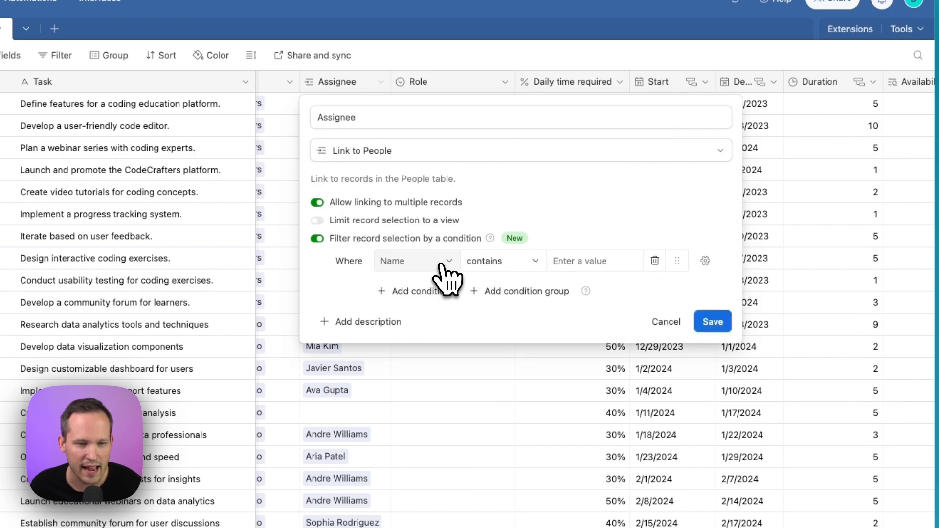
click(415, 261)
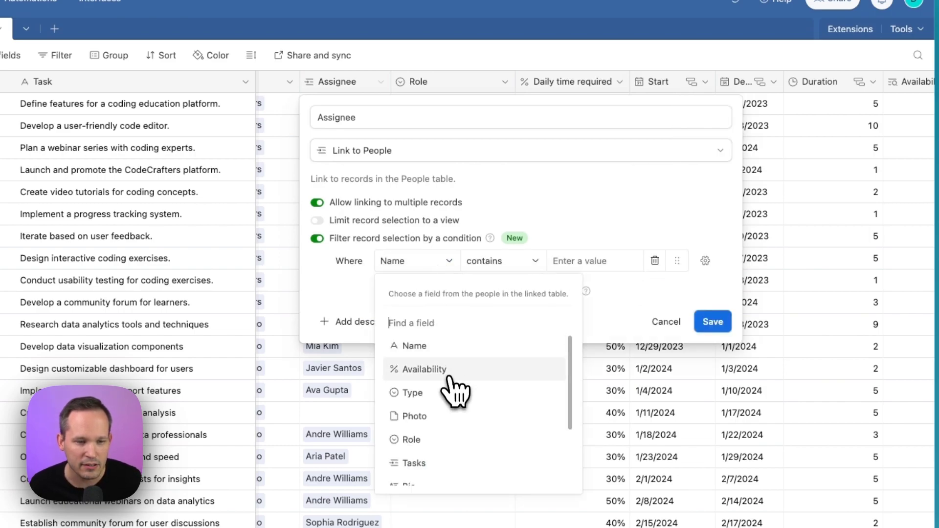
scroll(down, 3)
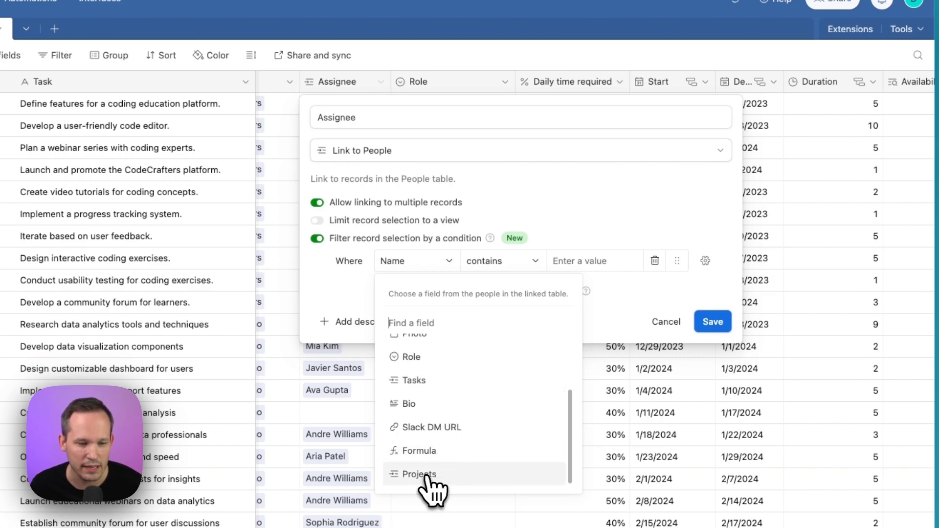
click(420, 474)
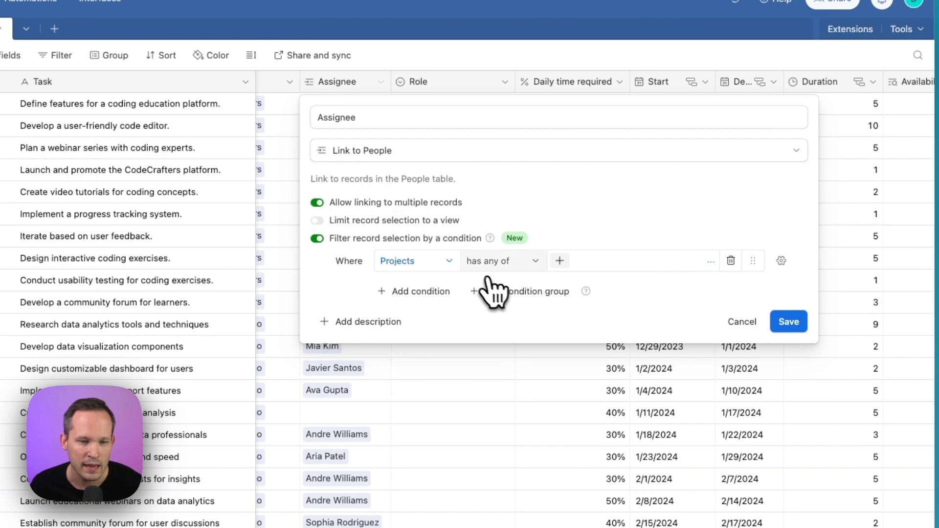
mouse_move(683, 279)
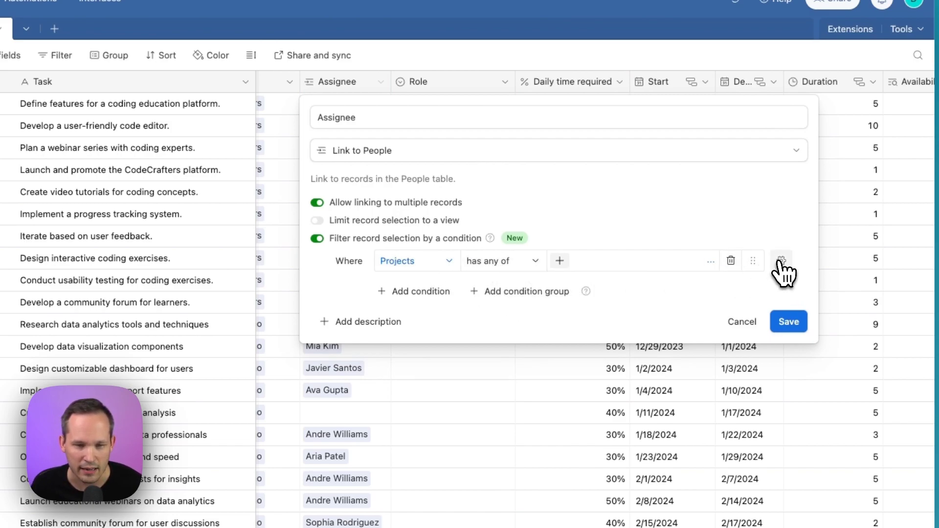
Make the Projects condition dynamic, matching against the task's own Project field.
click(781, 260)
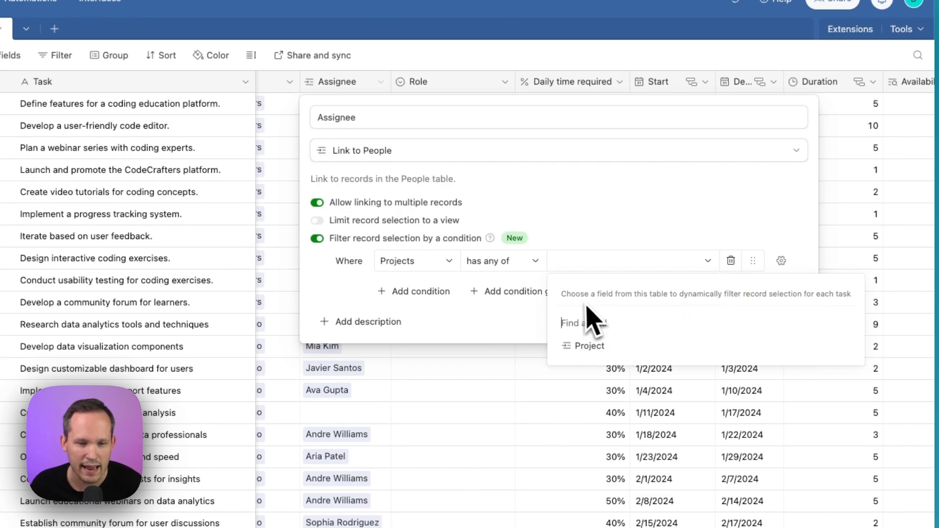
mouse_move(688, 324)
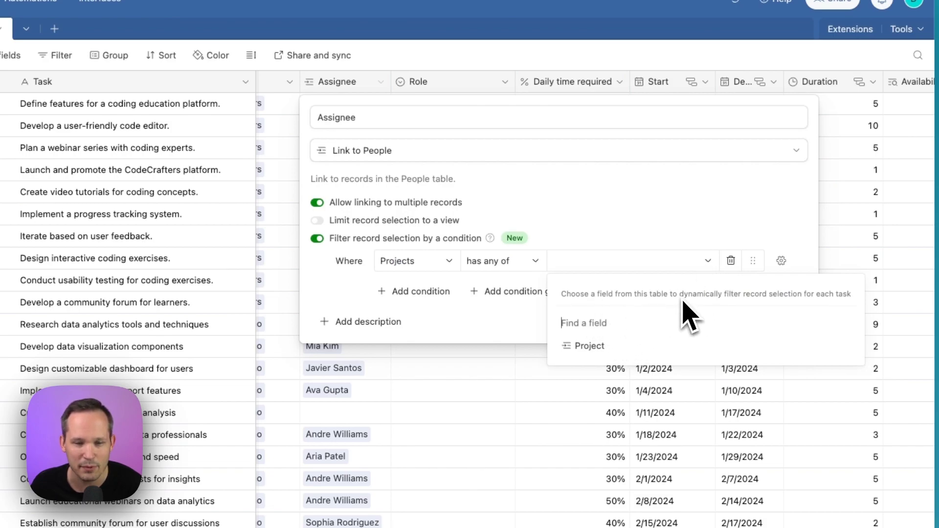
mouse_move(599, 345)
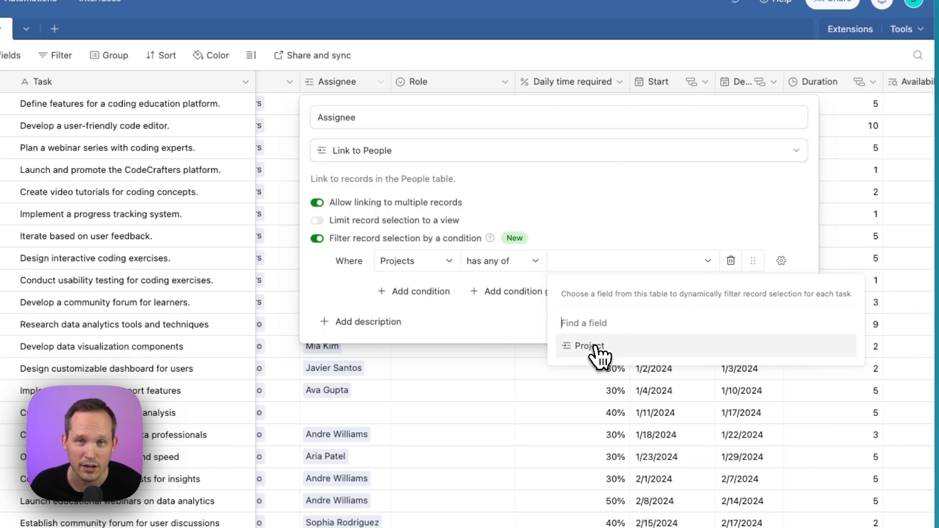
click(589, 346)
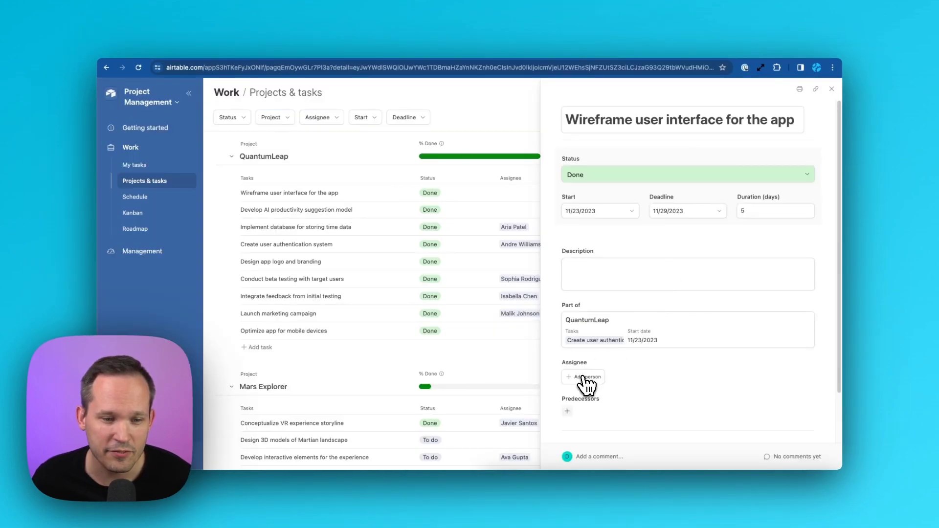
Show the filtered people picker for the Wireframe user interface task's Assignee.
click(583, 377)
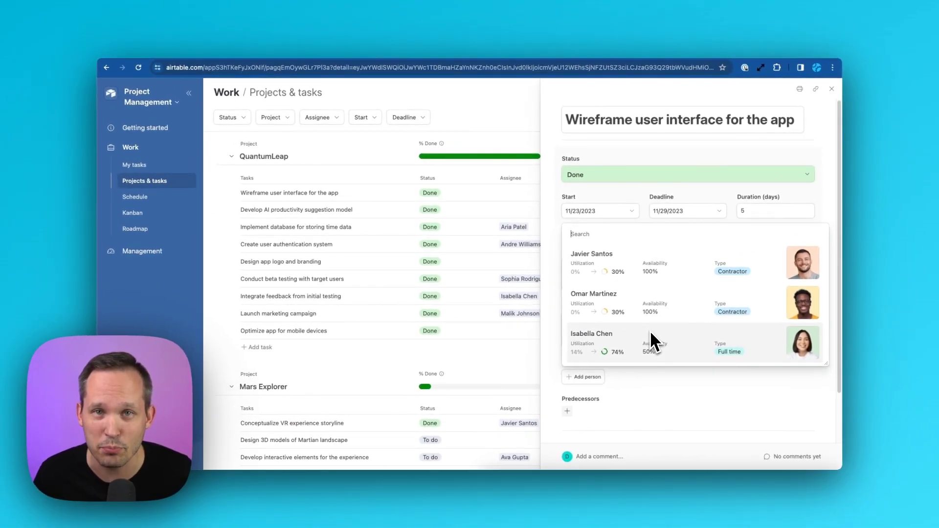
mouse_move(769, 282)
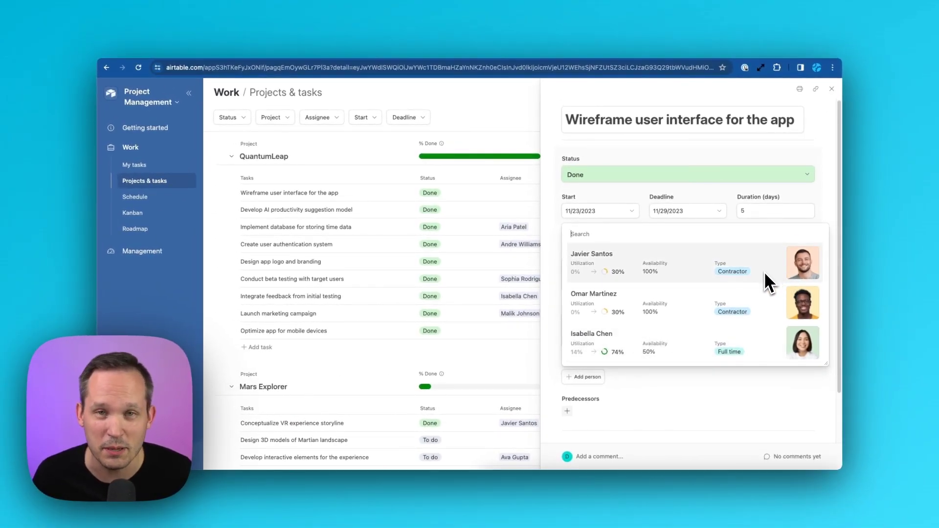
mouse_move(757, 306)
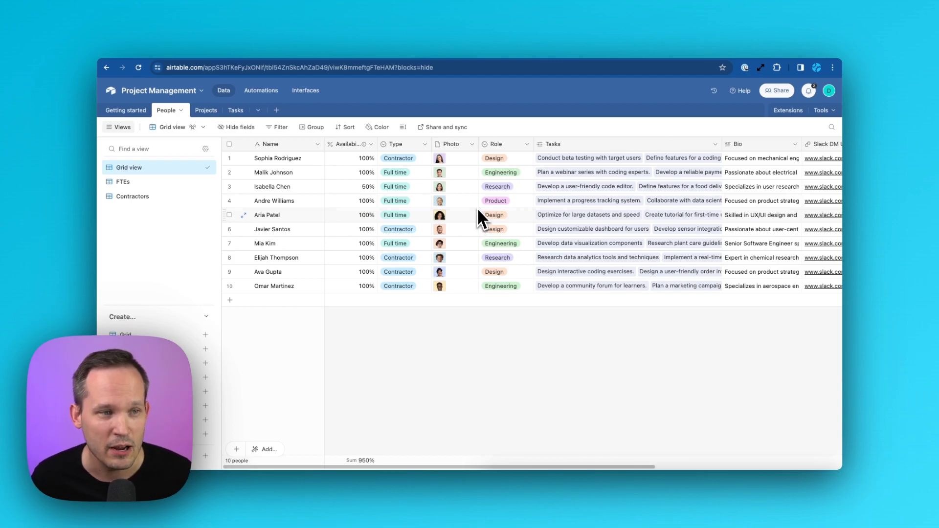
mouse_move(512, 164)
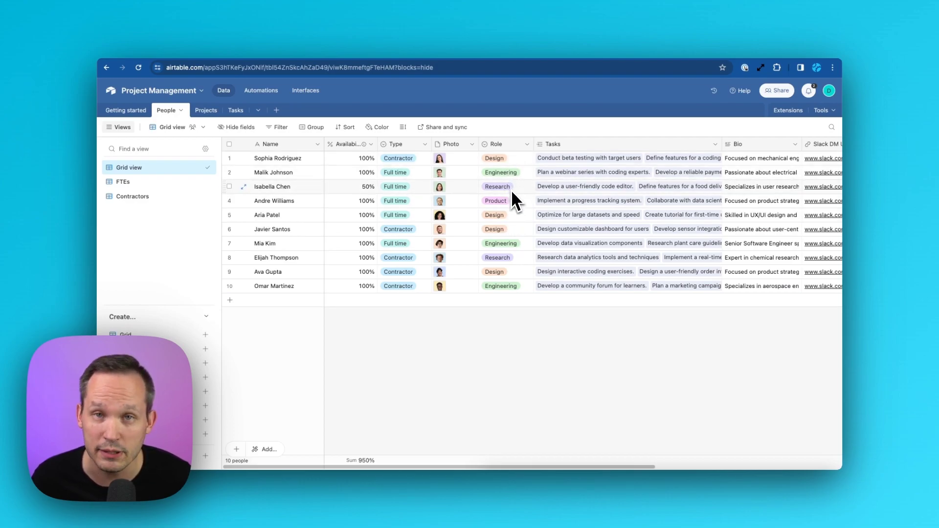
View the Role options (Design, Engineering, Research, Product) on the first task in Tasks.
click(226, 111)
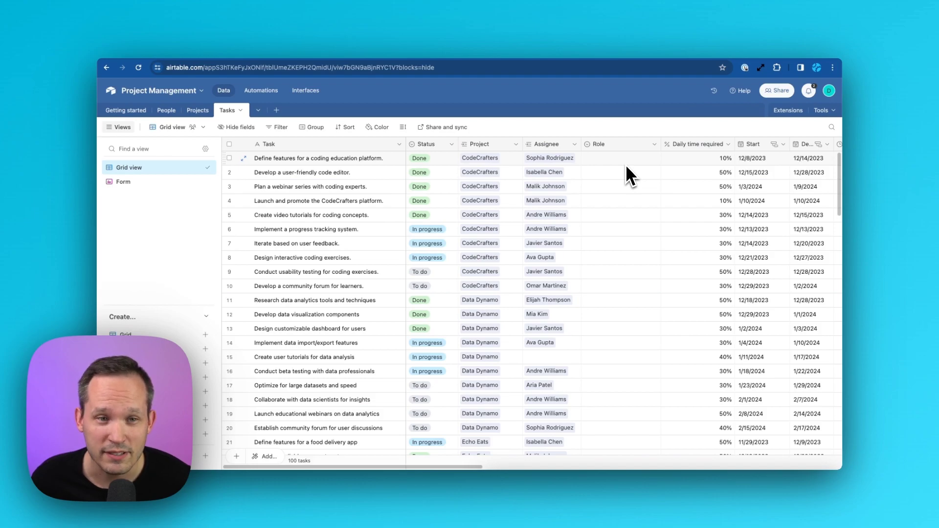
click(620, 158)
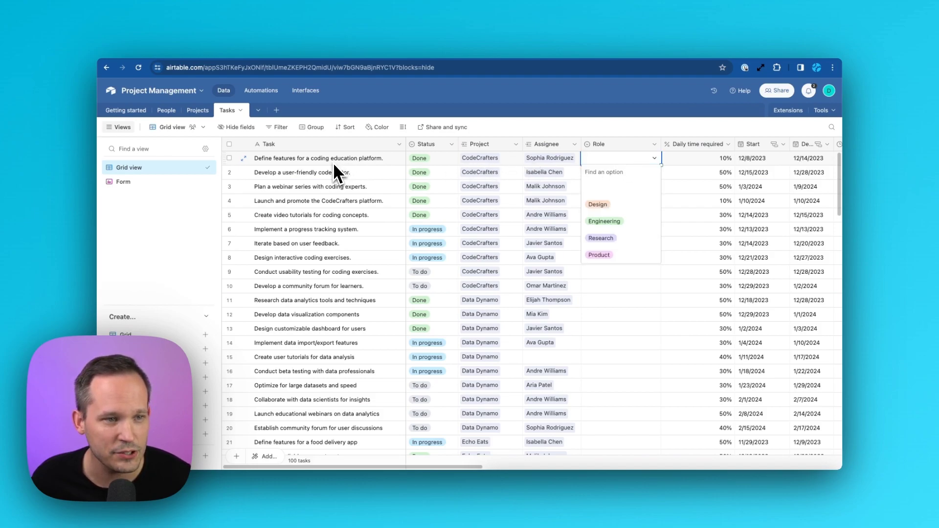
mouse_move(629, 214)
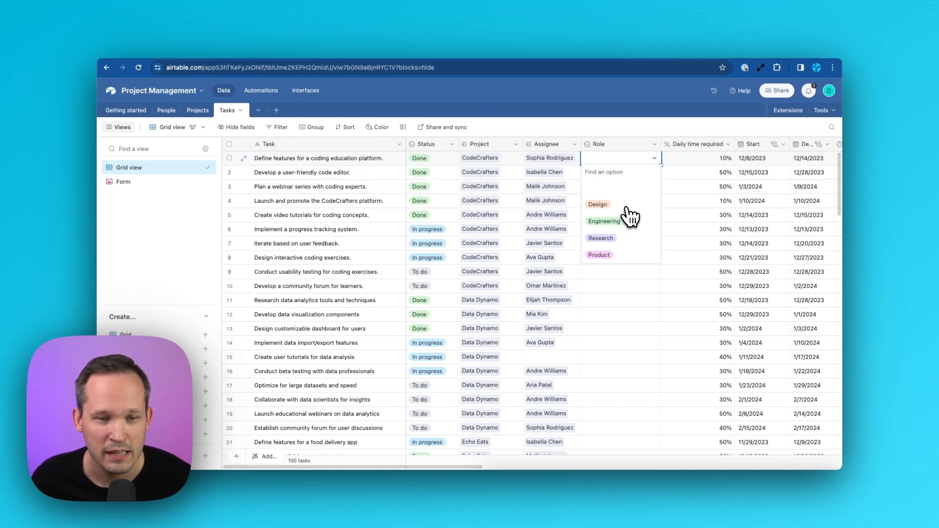
click(600, 238)
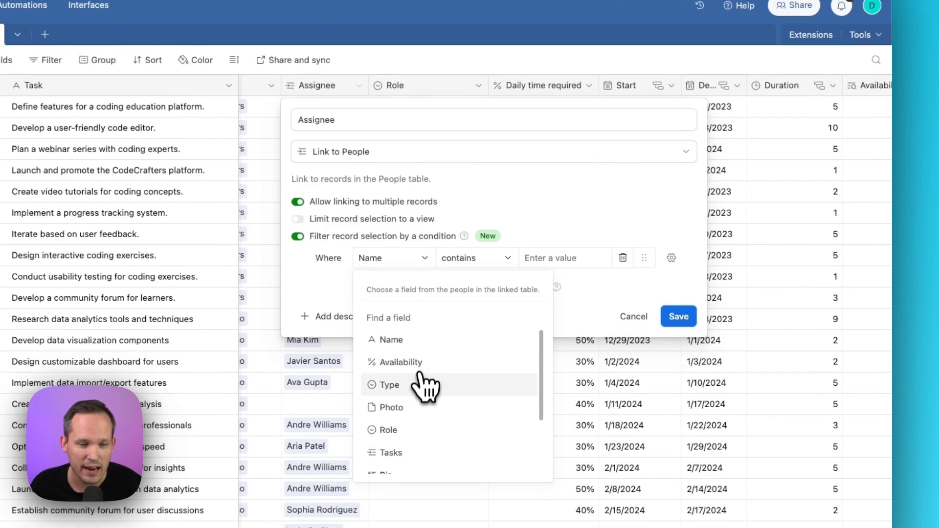
Filter assignable people by a Role 'is' condition and open its static/dynamic choice.
click(389, 430)
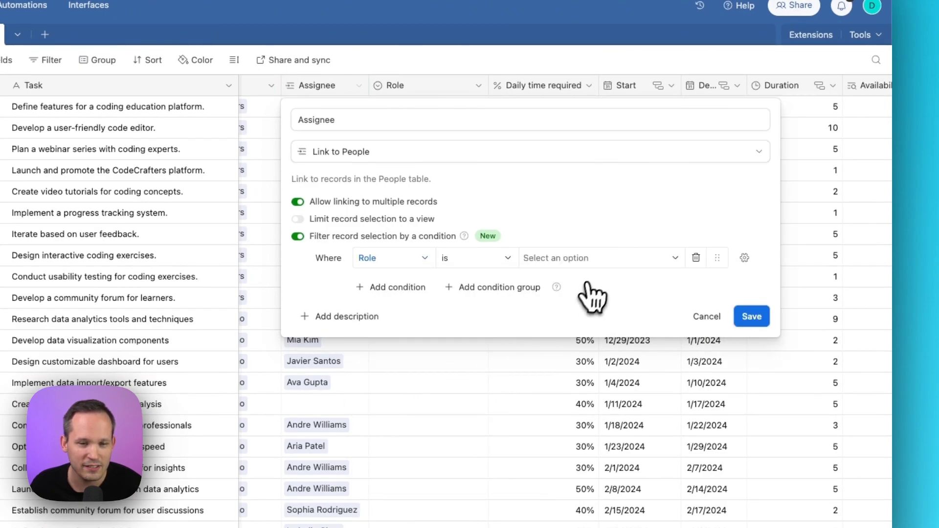
click(745, 258)
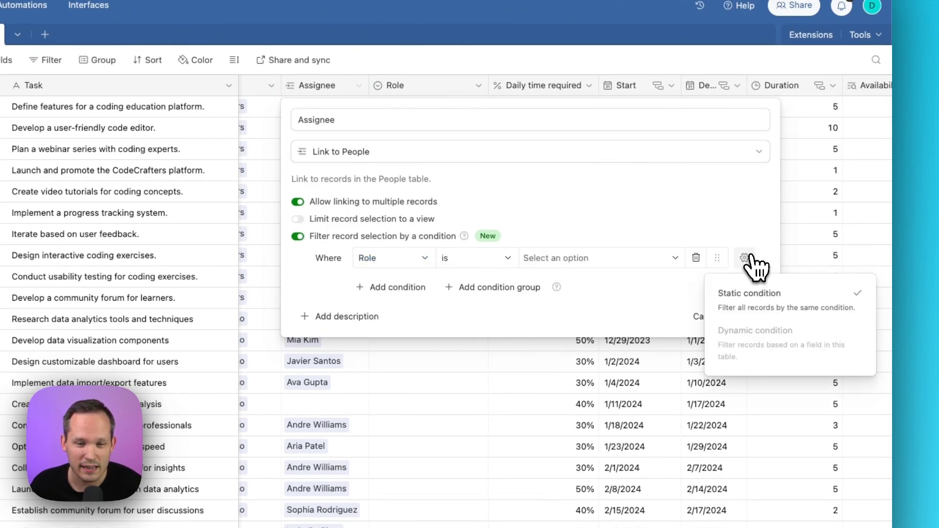
mouse_move(749, 314)
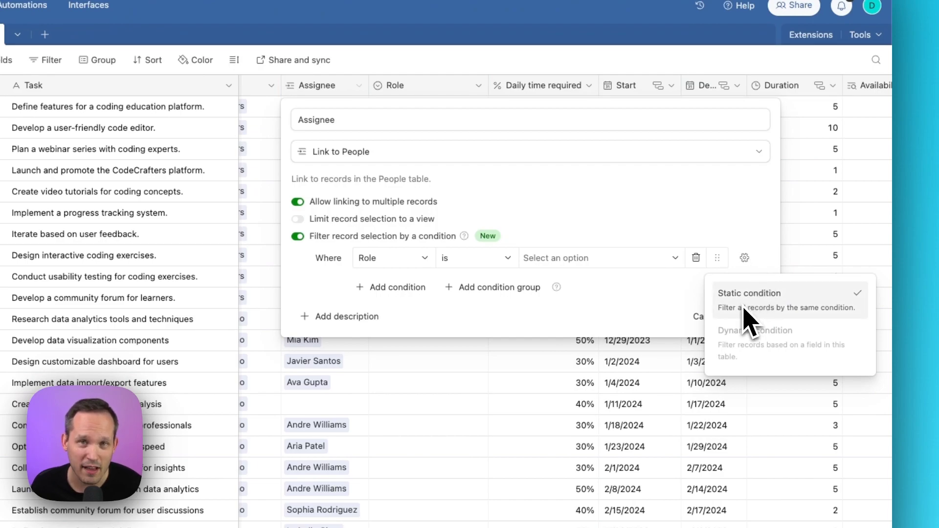
mouse_move(758, 317)
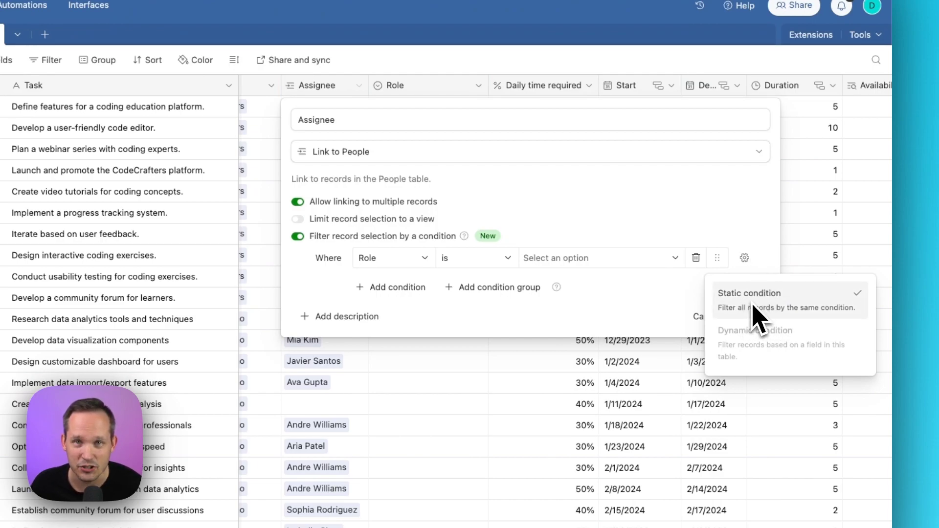
mouse_move(767, 359)
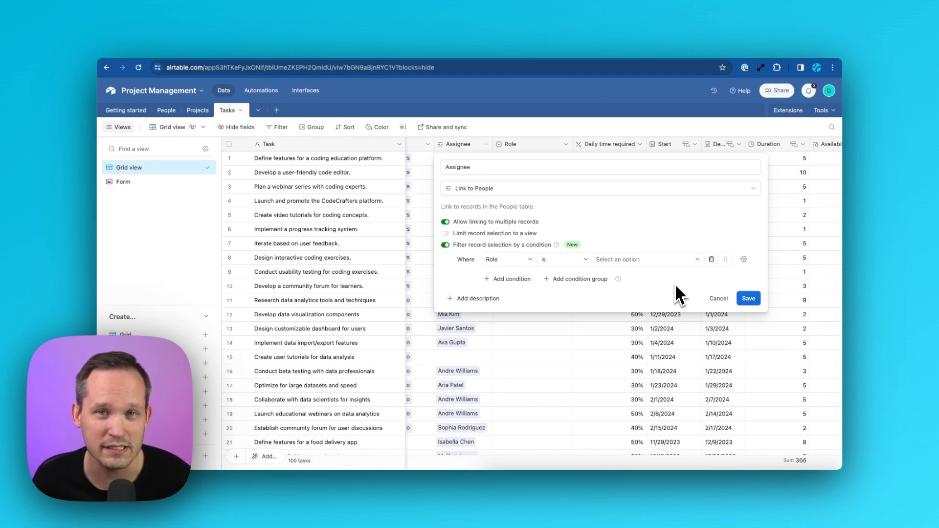
mouse_move(695, 290)
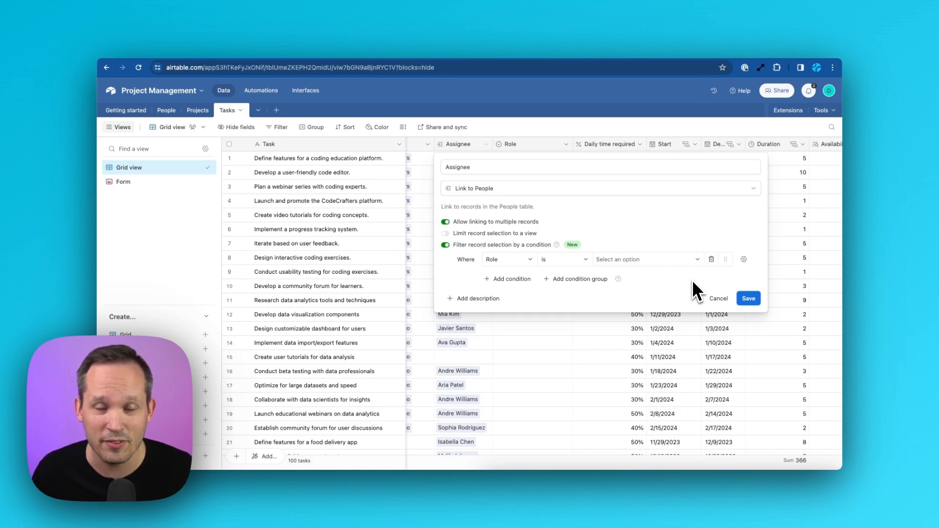
mouse_move(677, 287)
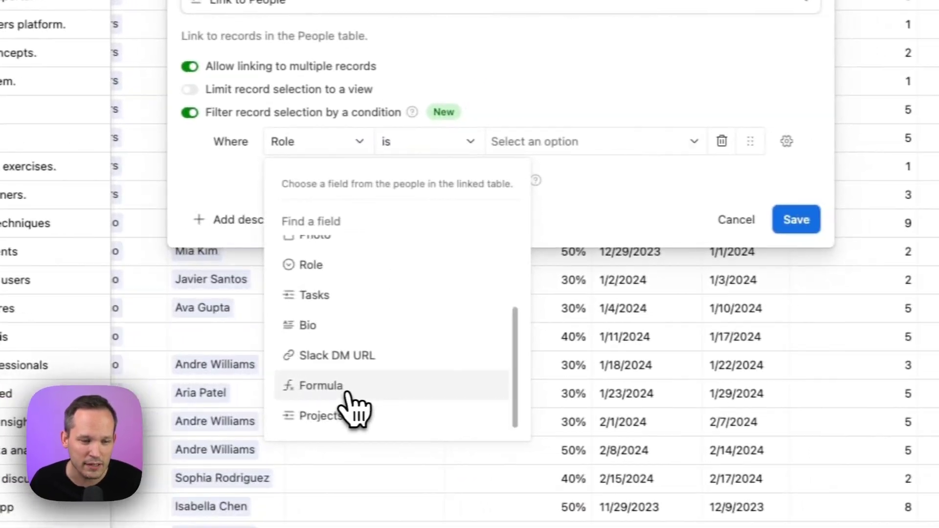
Base the Assignee condition on people's Projects field instead of Role.
click(322, 386)
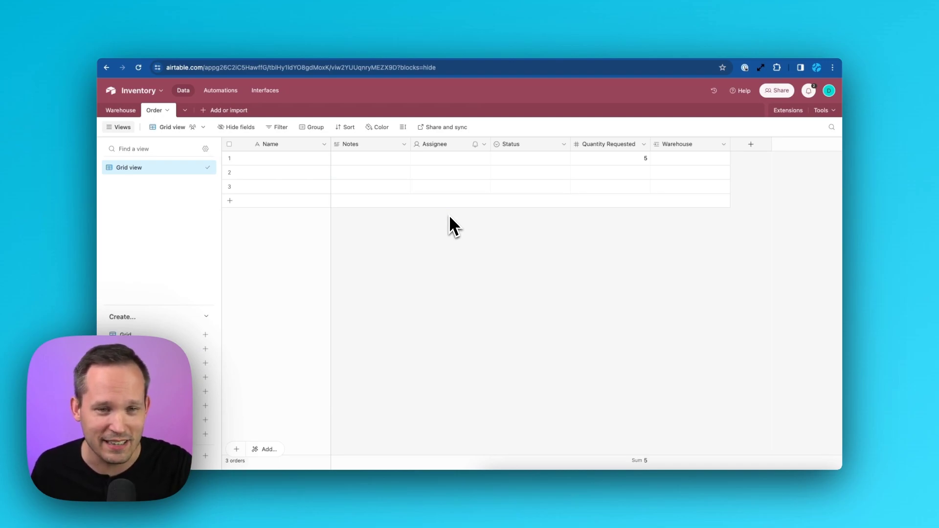
mouse_move(144, 131)
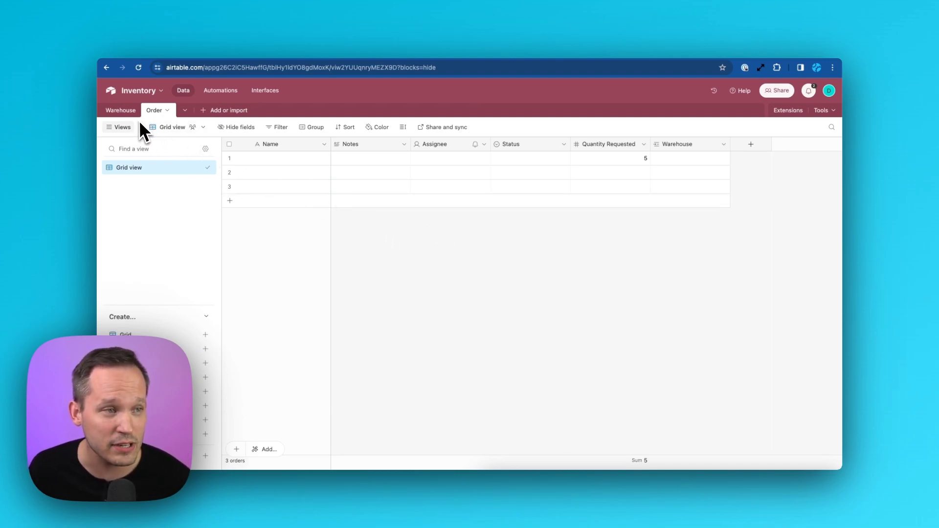
click(121, 110)
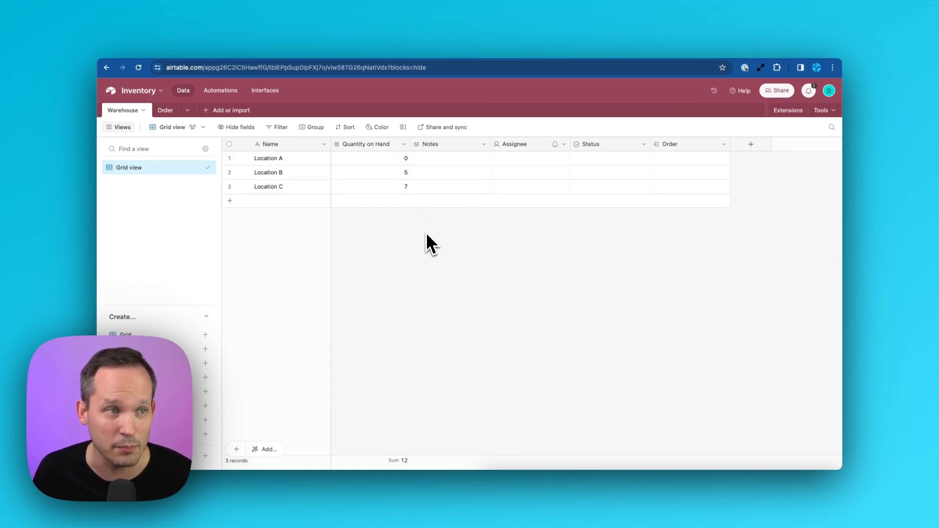
click(154, 111)
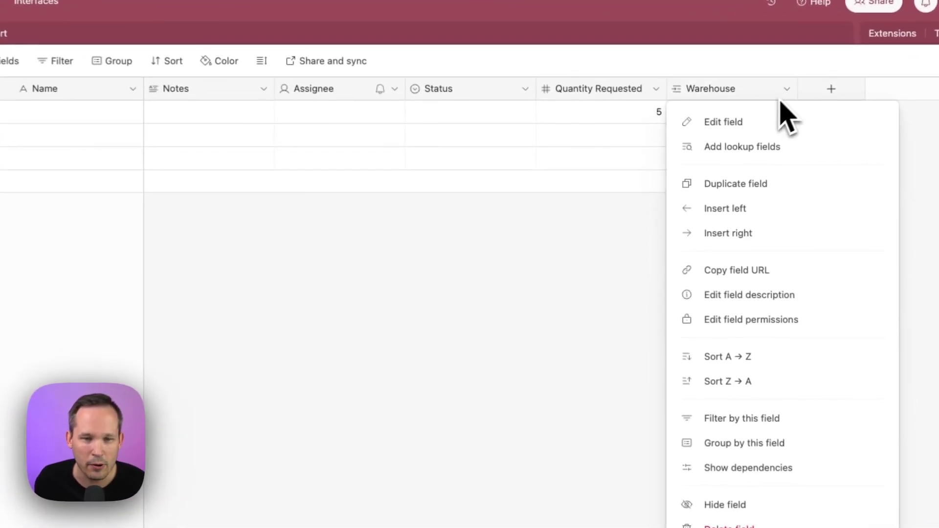
Filter the Warehouse link to locations with Quantity on Hand ≥ the order's Quantity Requested.
click(723, 122)
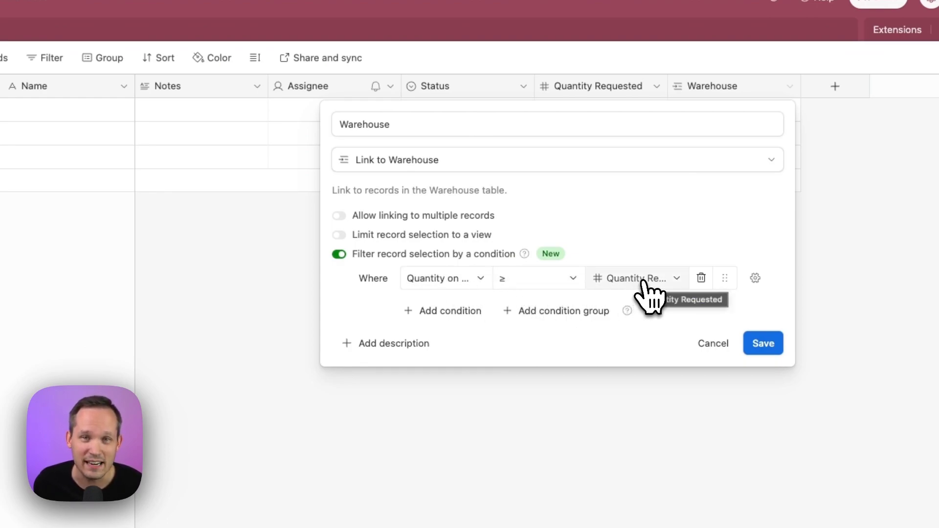
click(635, 278)
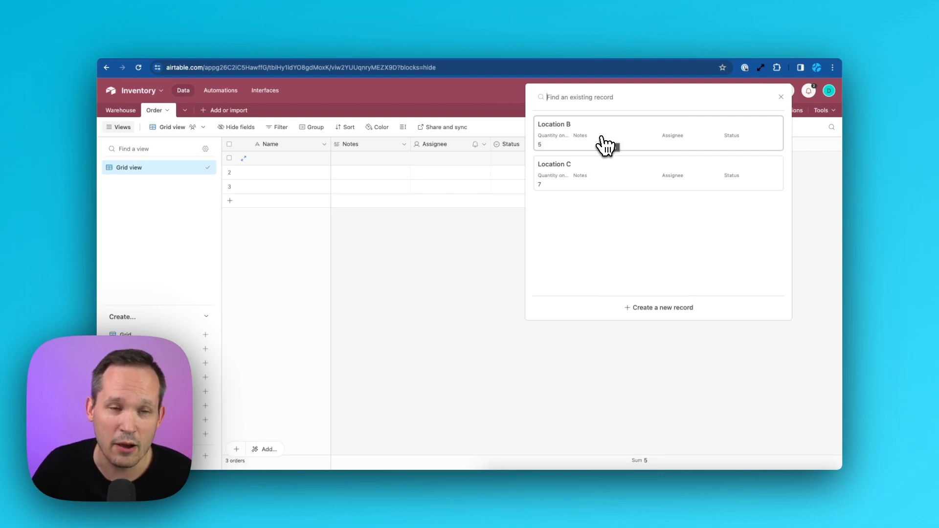
mouse_move(609, 159)
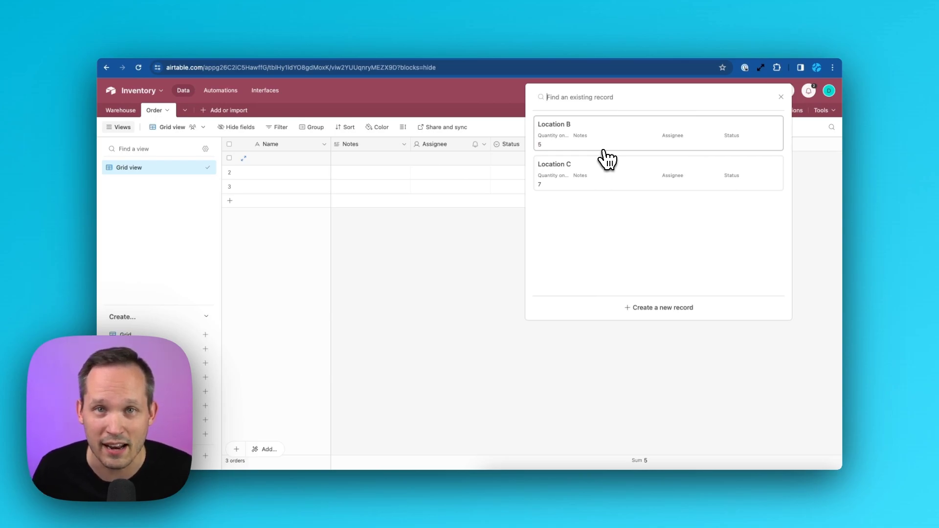
Review the first order's allowed warehouses (Location B, C) without linking one.
click(554, 125)
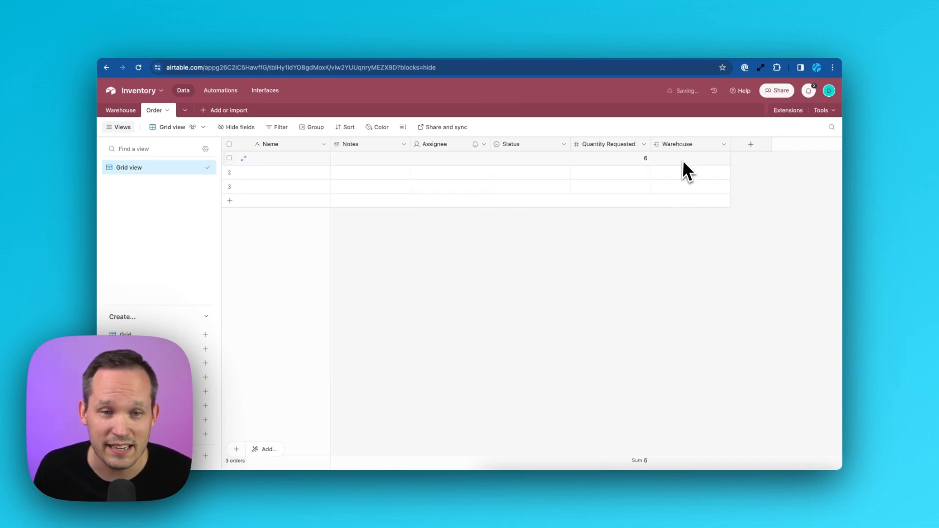
click(689, 159)
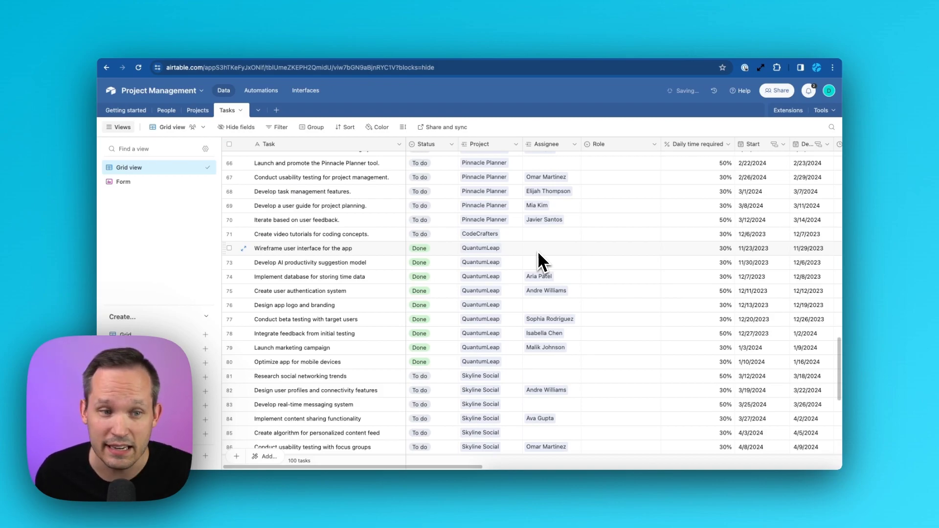
Bring up the assignee choices for the wireframe task in the Tasks table.
click(550, 247)
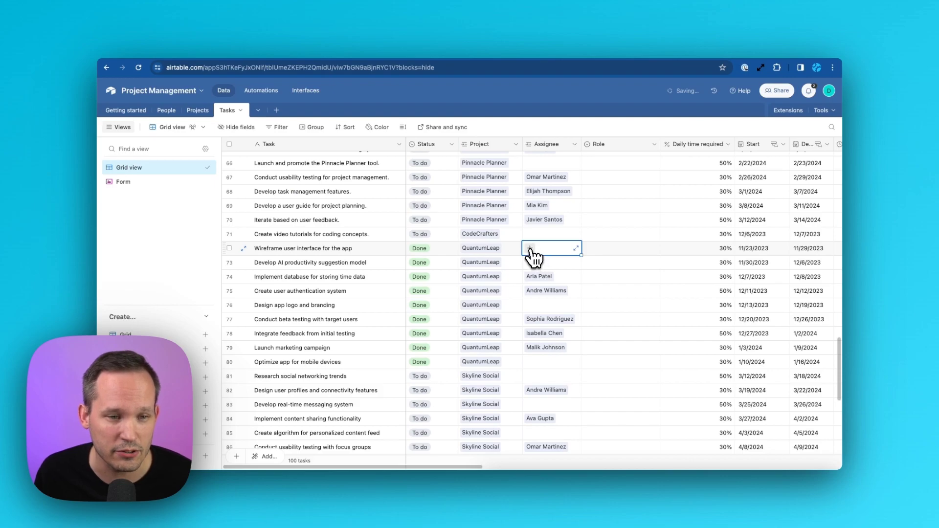
click(551, 247)
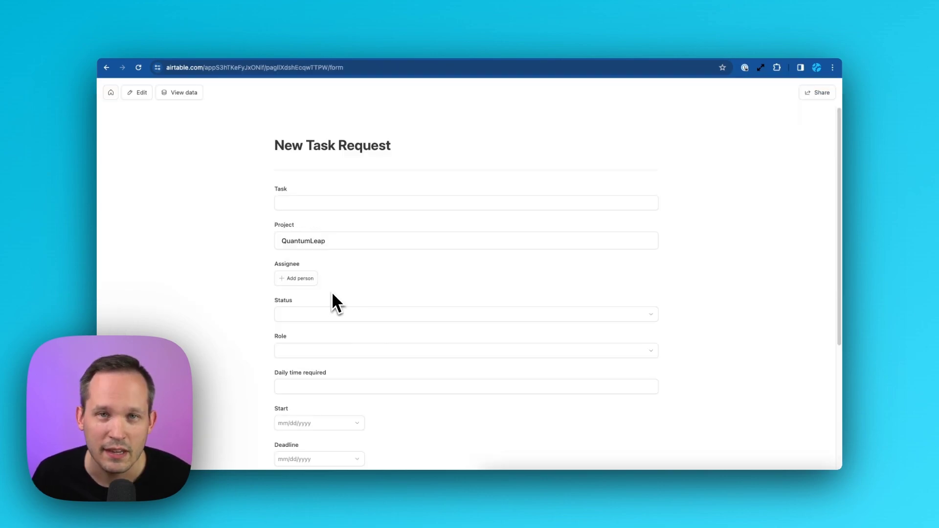
Show the assignable people for the QuantumLeap task request under Assignee.
click(296, 278)
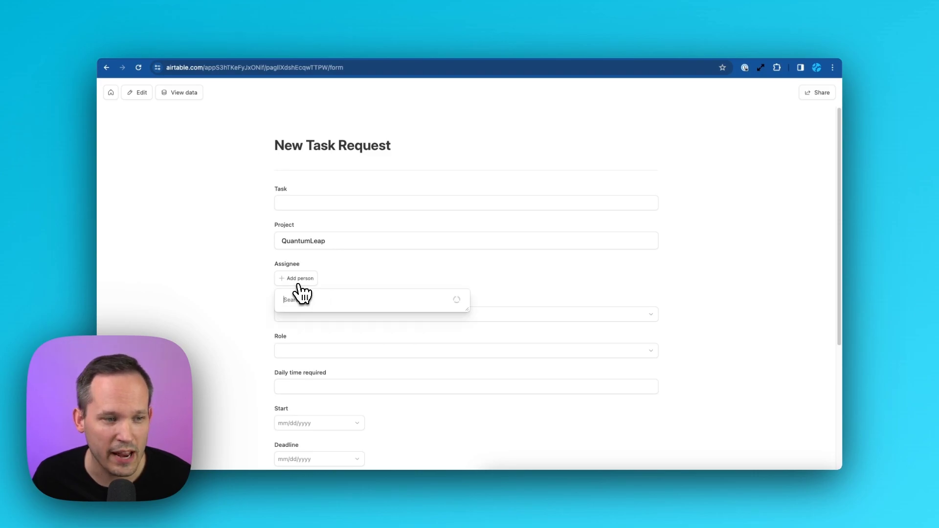